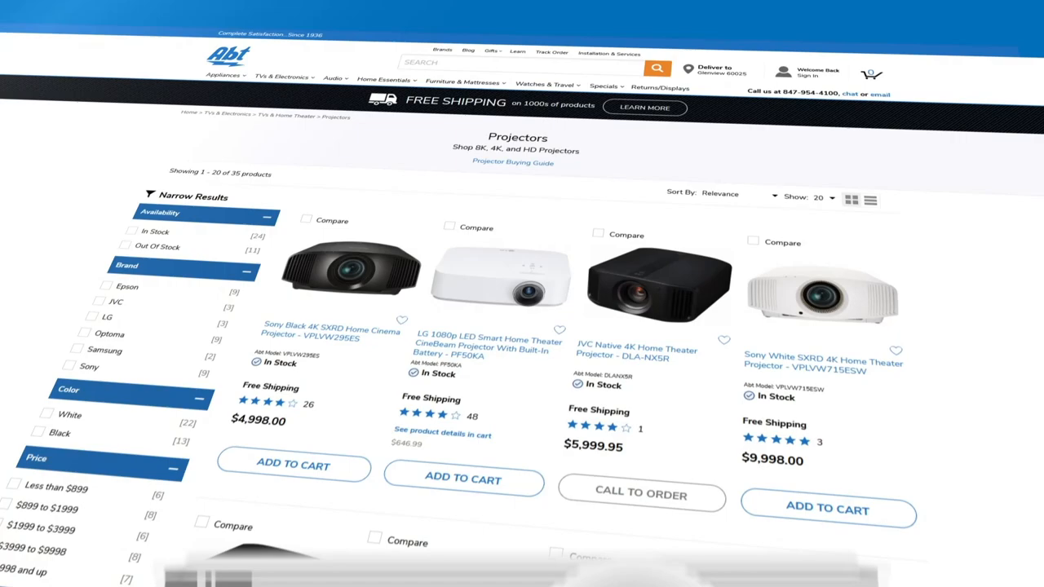
pyautogui.scroll(-3)
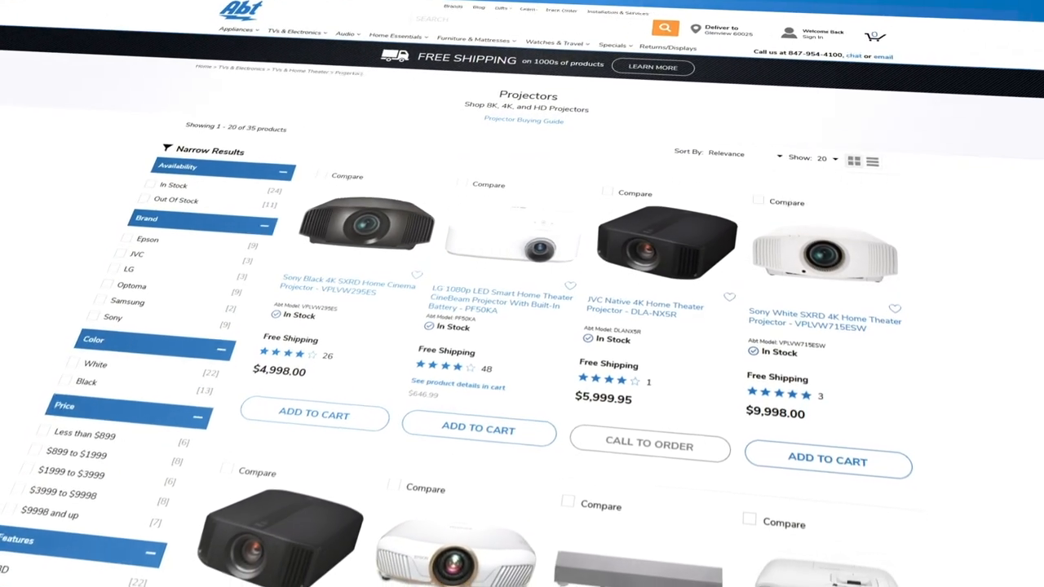
pyautogui.scroll(-3)
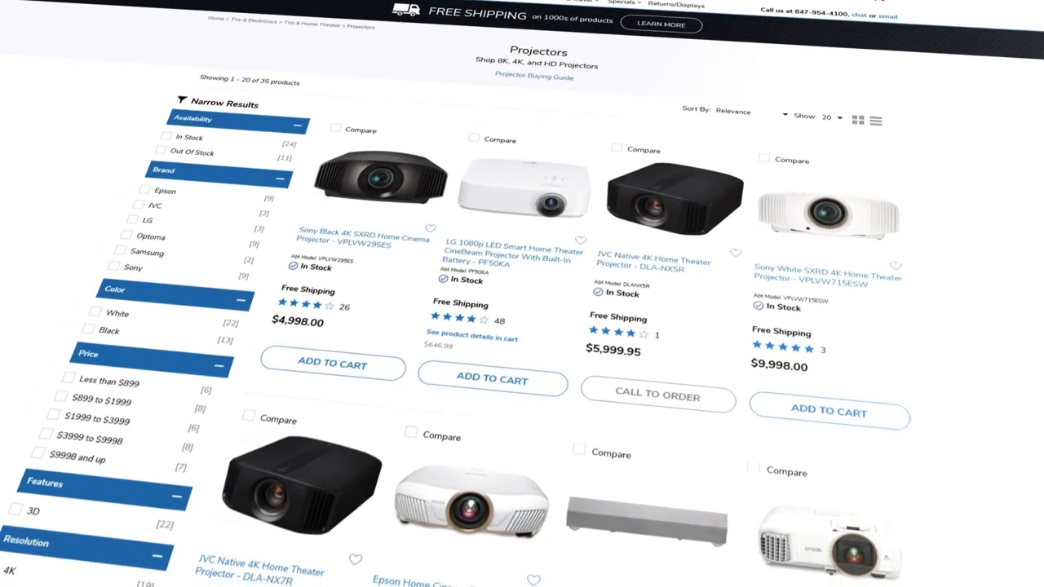